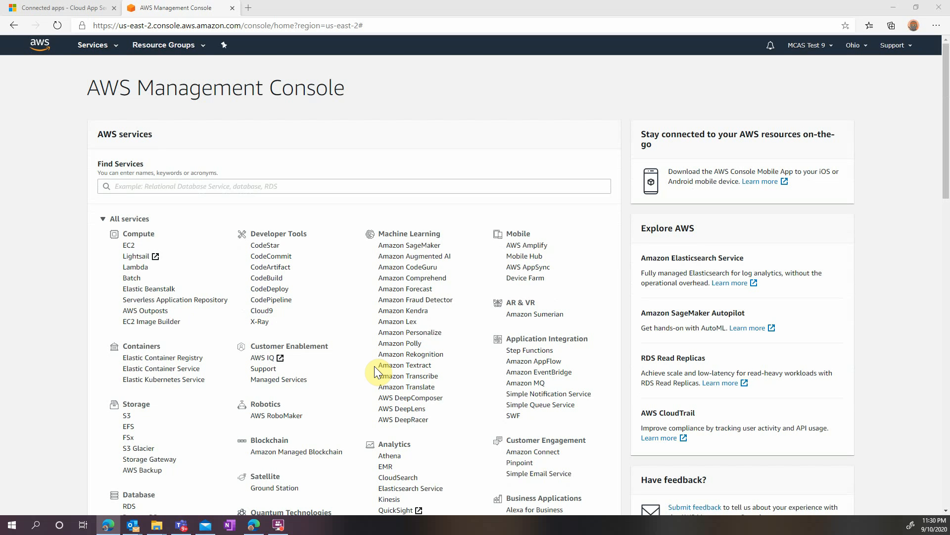
# Step: Open IAM's Users list and start the Add user wizard
pyautogui.scroll(-3)
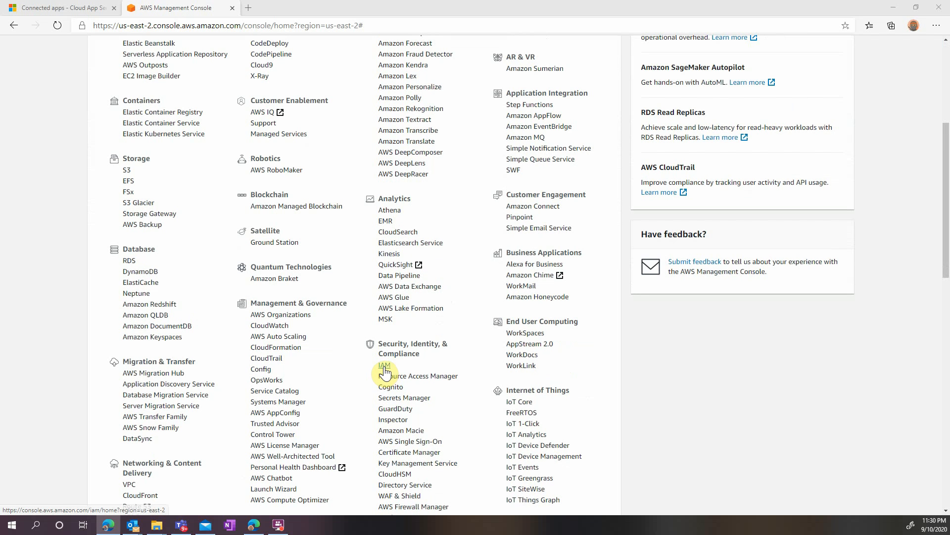
pyautogui.click(384, 365)
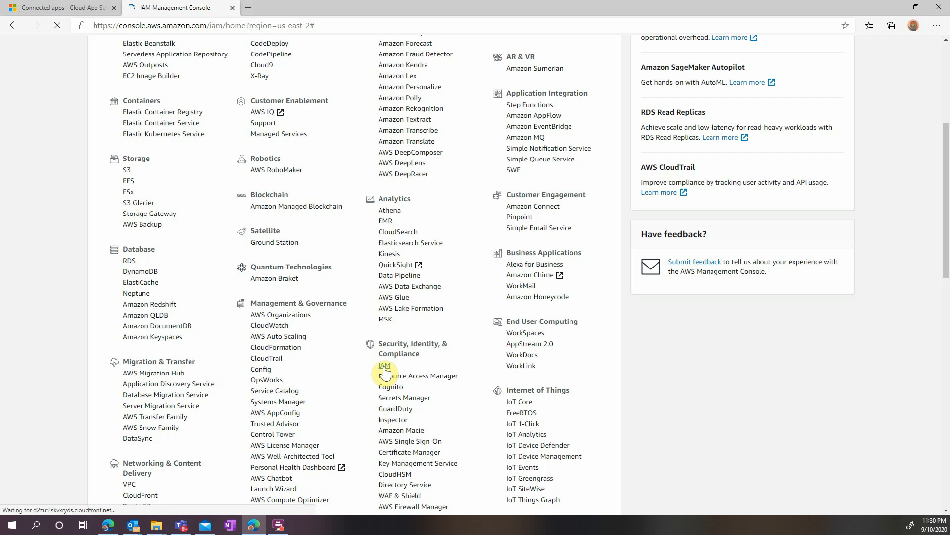
pyautogui.click(384, 365)
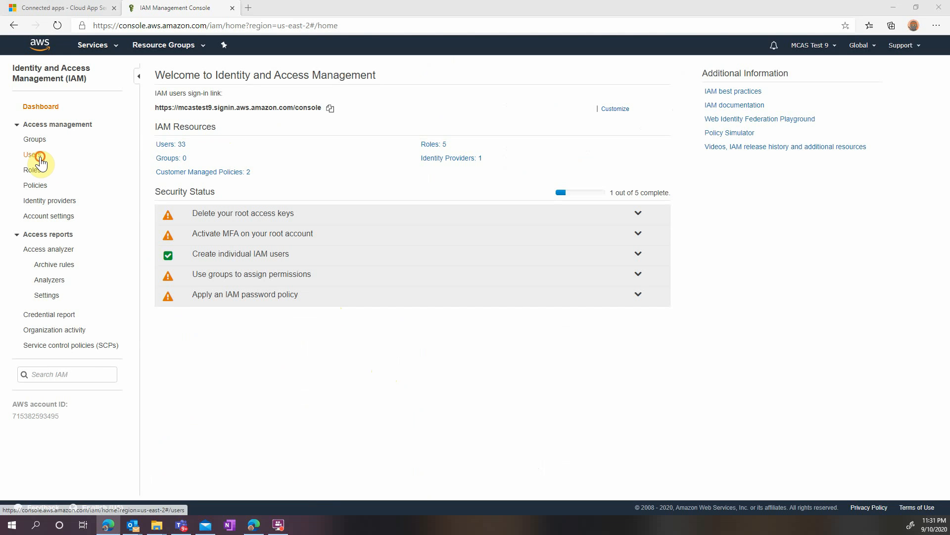
pyautogui.click(33, 154)
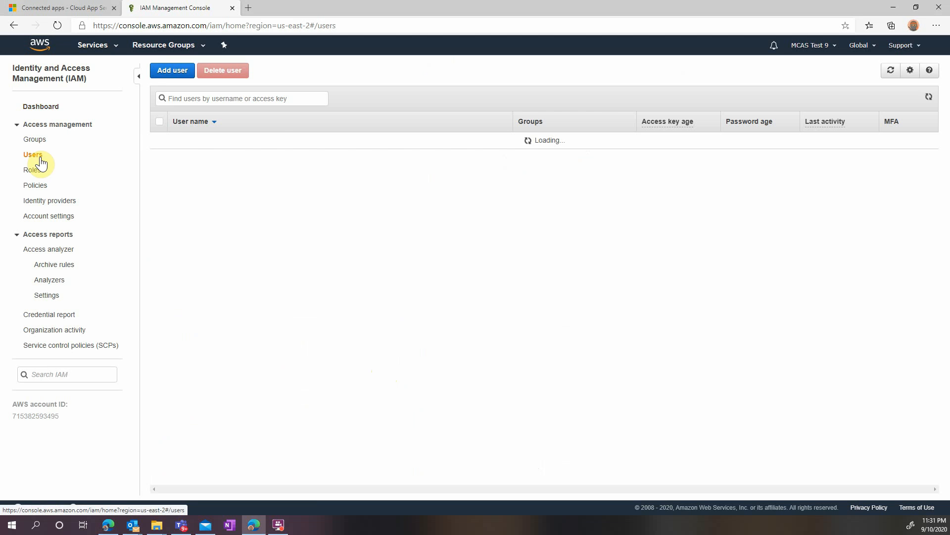
pyautogui.click(172, 70)
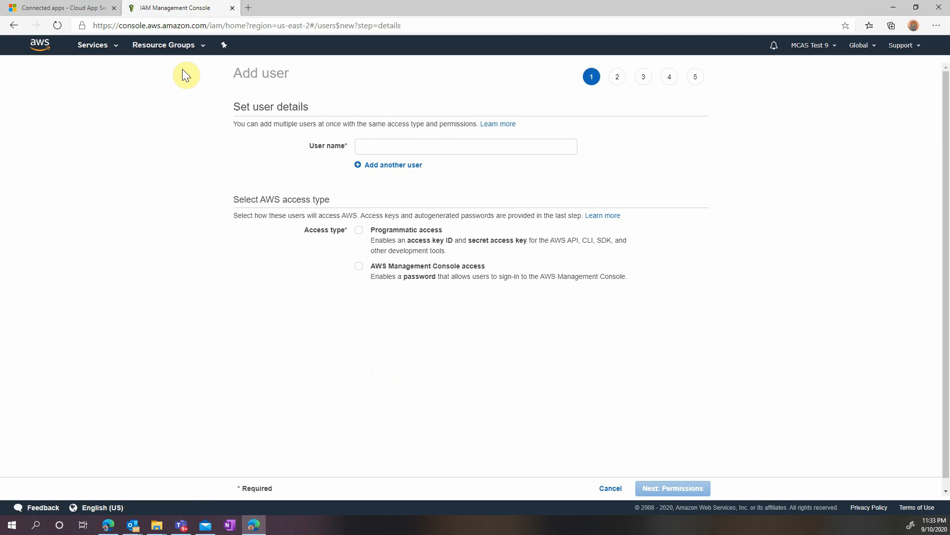
# Step: Enter user name MCAS-Sample-AWS and tick Programmatic access
pyautogui.click(465, 146)
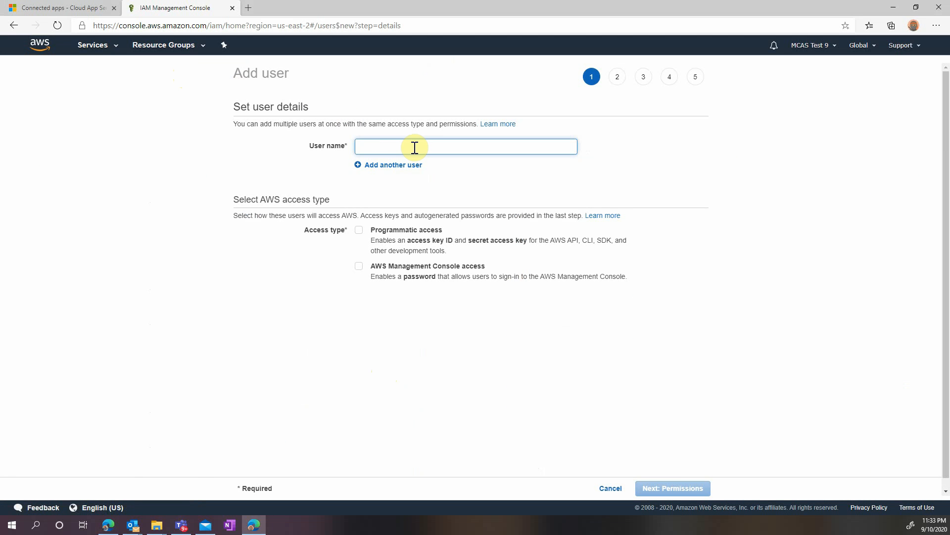
pyautogui.write('MCAS-Sample-AWS')
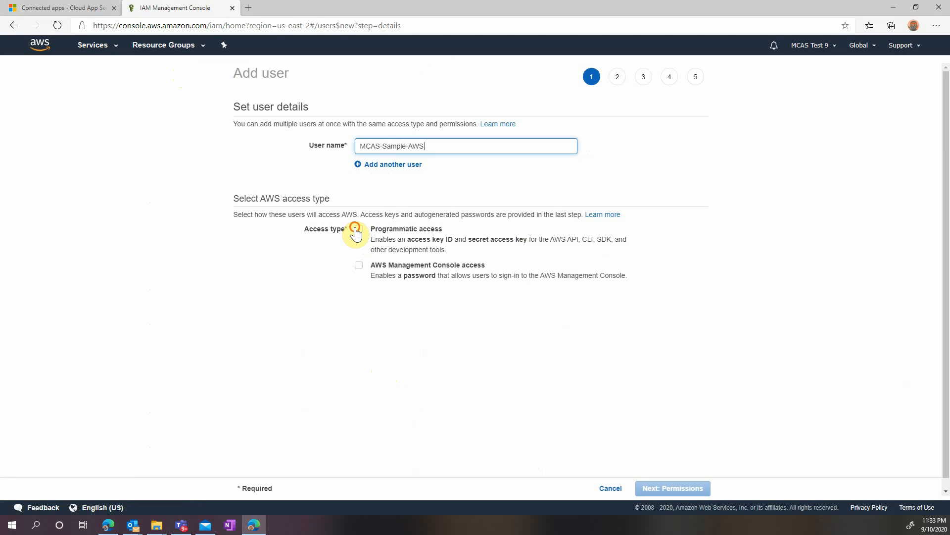
pyautogui.click(359, 229)
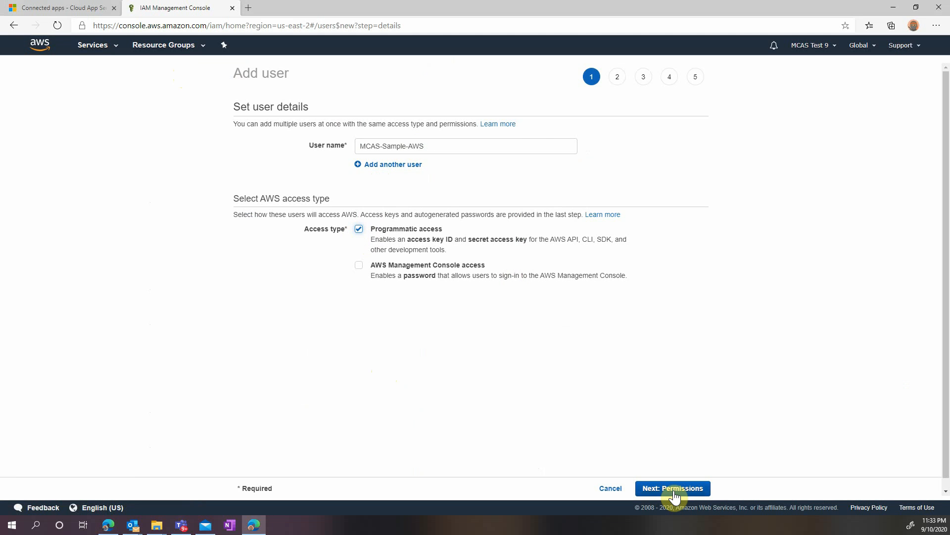
# Step: Go to permissions, choose Attach existing policies directly, and start a new policy
pyautogui.click(672, 488)
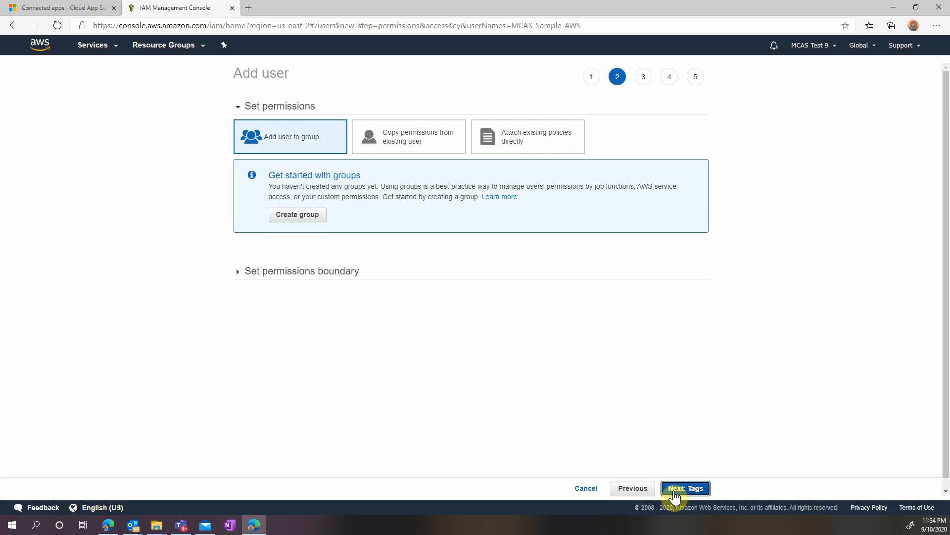
pyautogui.click(528, 135)
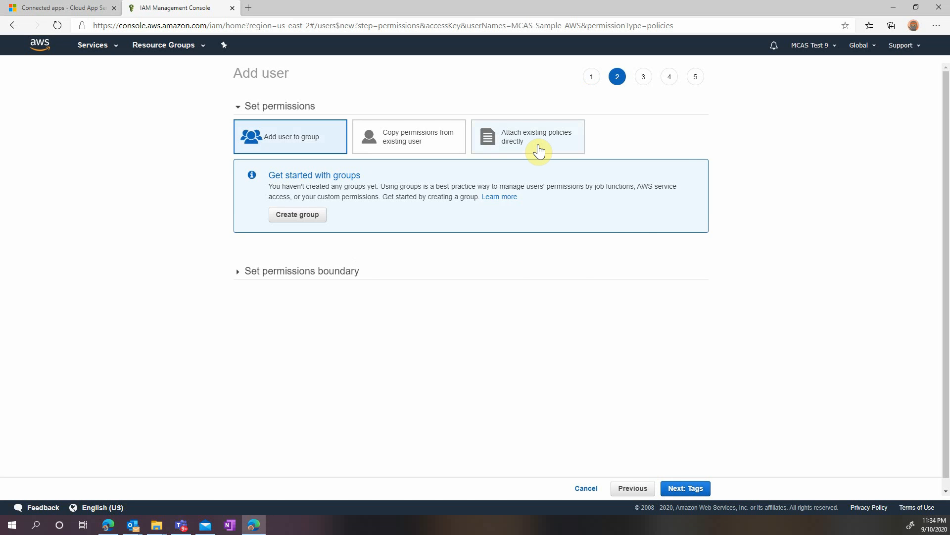
pyautogui.click(527, 137)
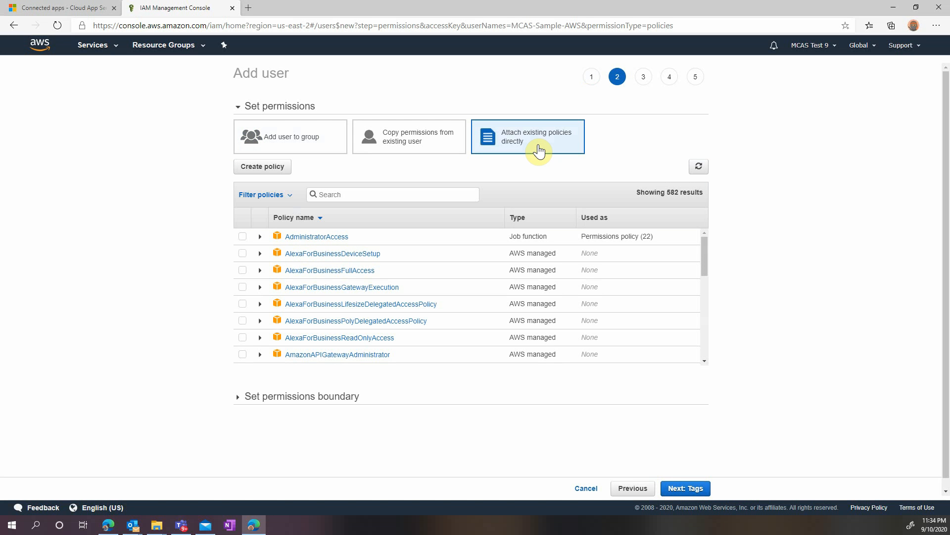
pyautogui.moveTo(333, 160)
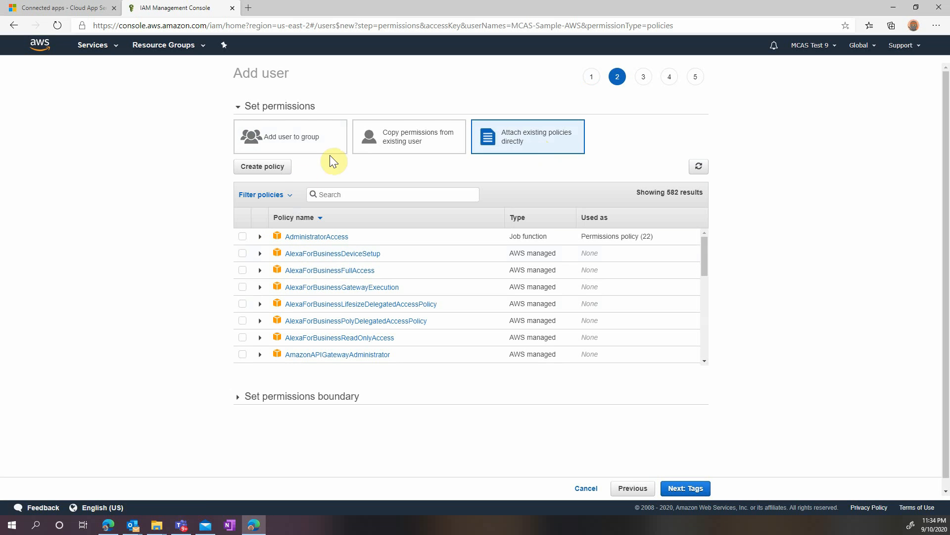
pyautogui.click(262, 166)
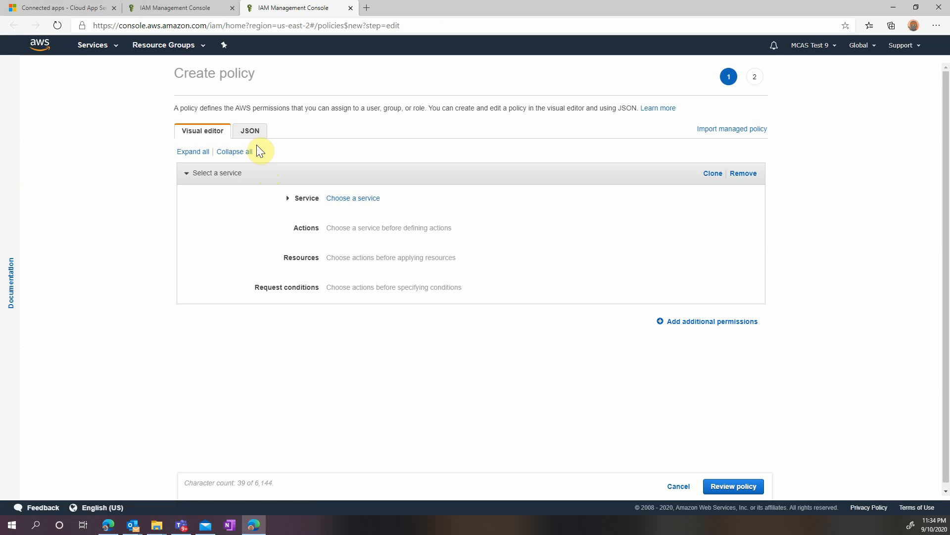
# Step: Enter a JSON policy allowing CloudTrail, CloudWatch, IAM and S3 read/list actions, and review it
pyautogui.click(249, 130)
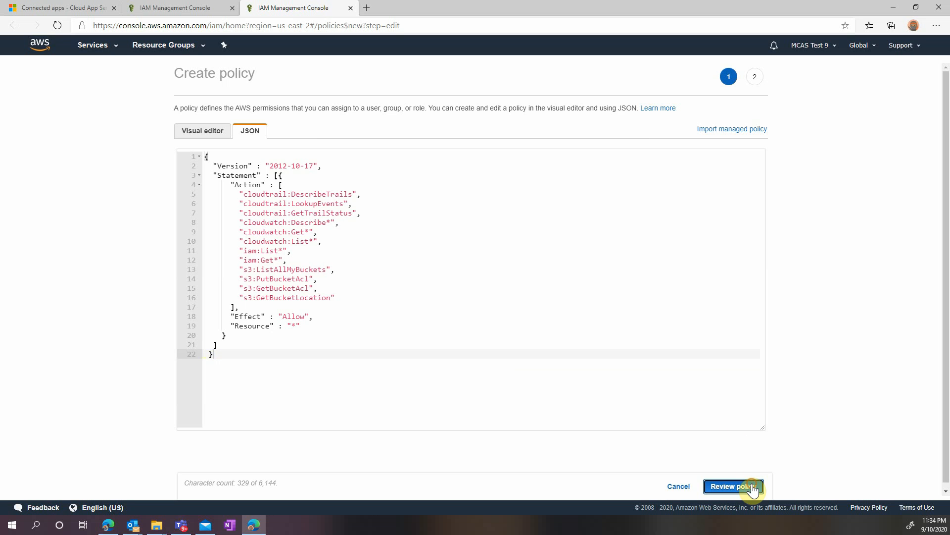
pyautogui.click(733, 486)
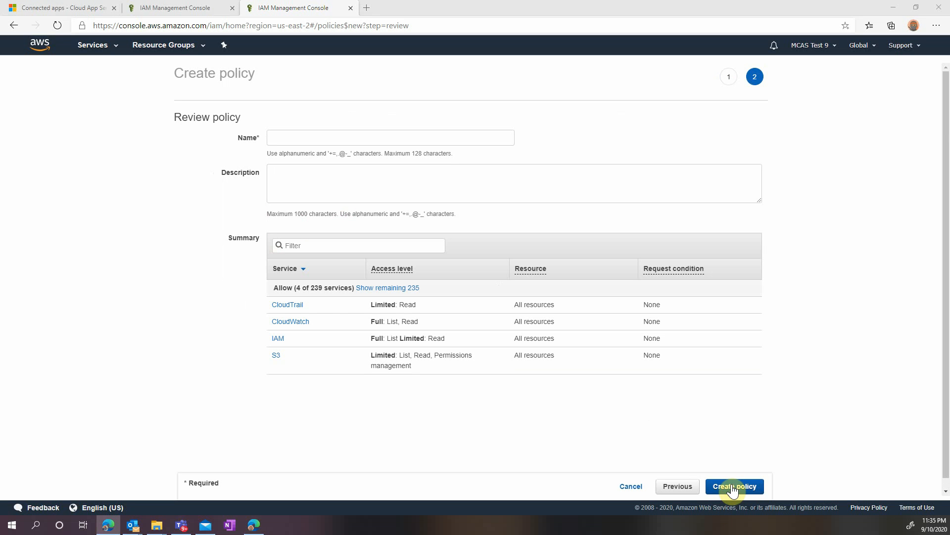
# Step: Create the policy named MCAS-Sample-Policy and return to the user's permissions step
pyautogui.click(391, 138)
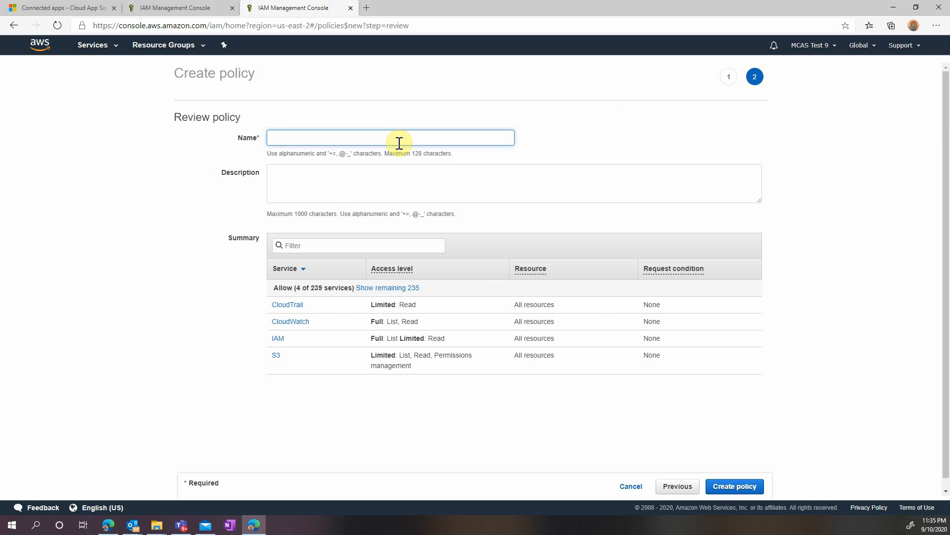
pyautogui.write('MCAS')
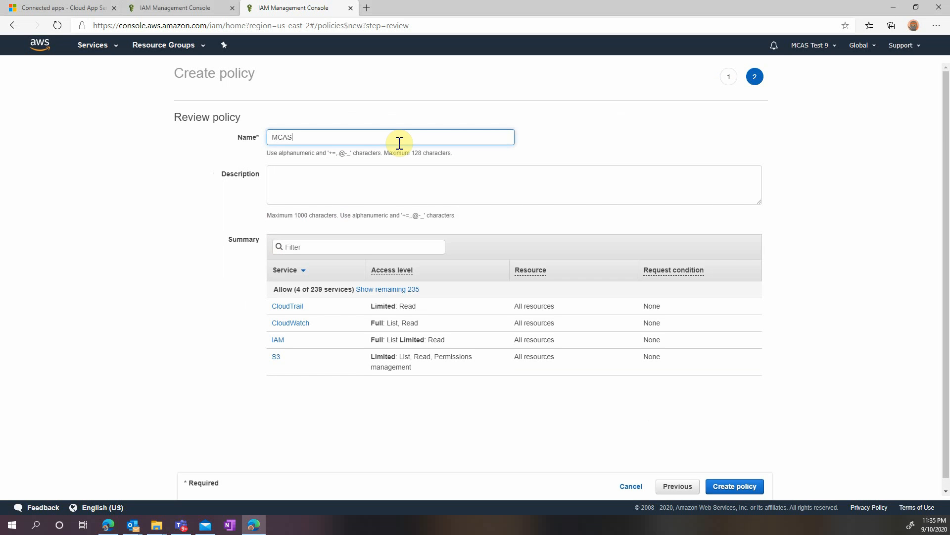
pyautogui.write('-Sample')
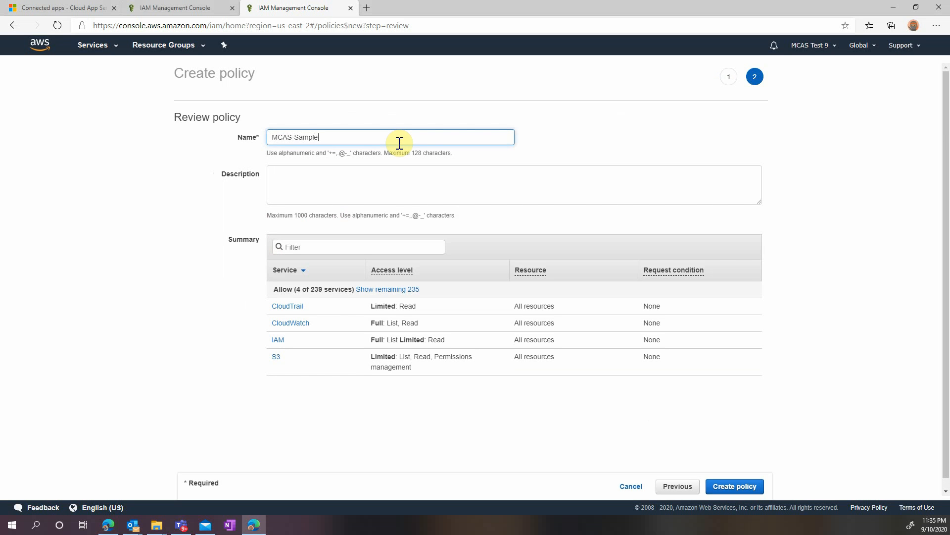
pyautogui.write('-Policy')
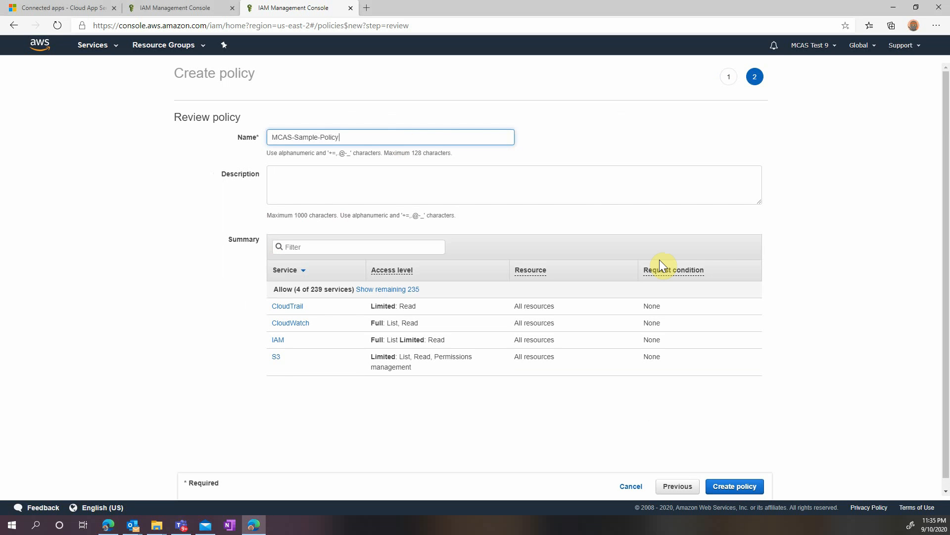
pyautogui.moveTo(711, 467)
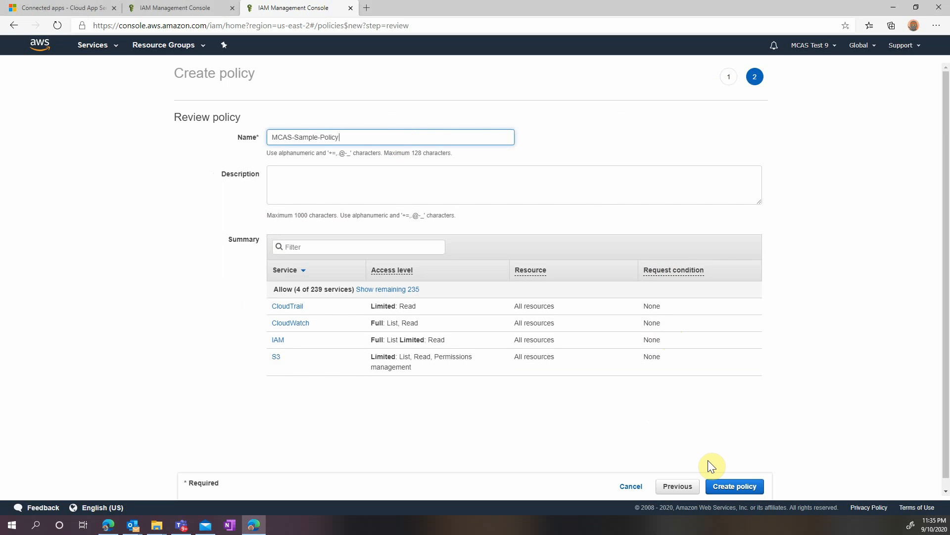
pyautogui.click(734, 485)
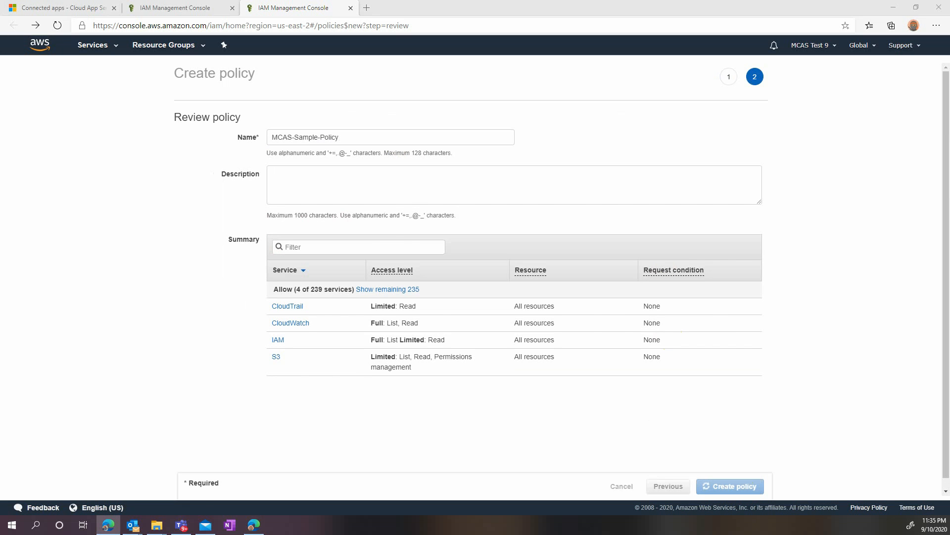
pyautogui.click(729, 486)
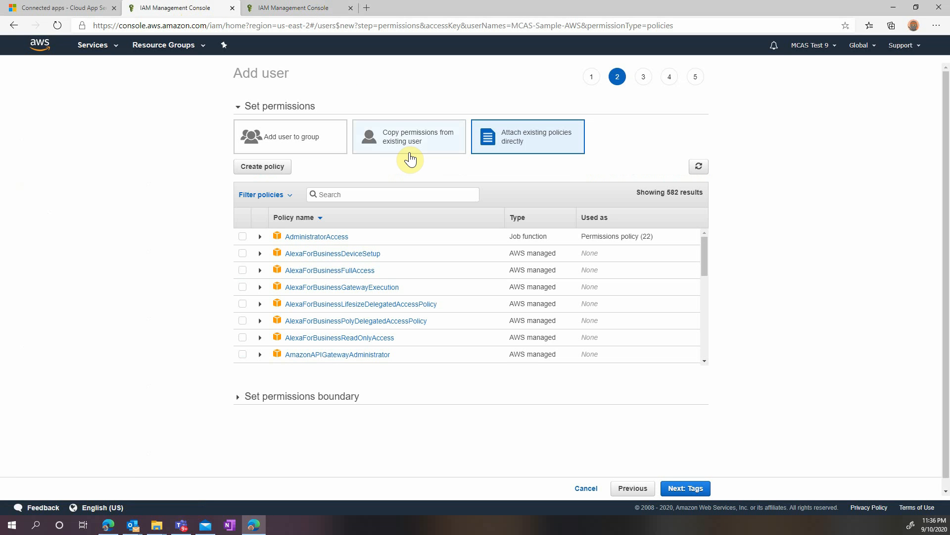
# Step: Attach MCAS-Sample-Policy, create the user, and download new_user_credentials.csv
pyautogui.click(697, 166)
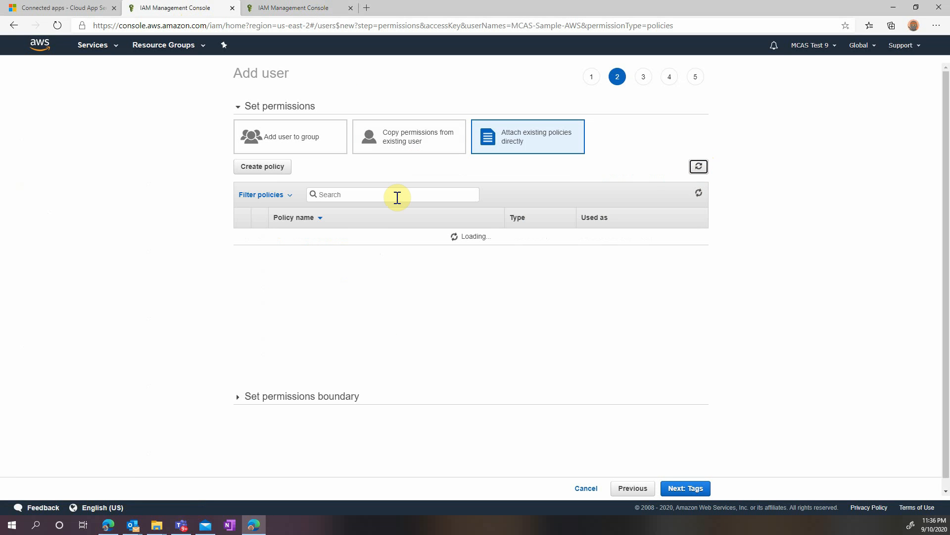
pyautogui.write('mcas')
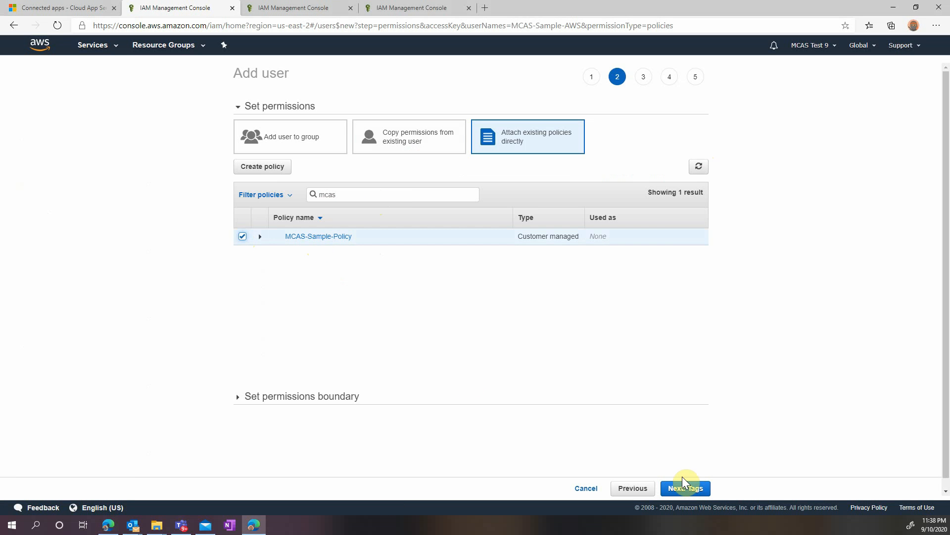
pyautogui.click(685, 489)
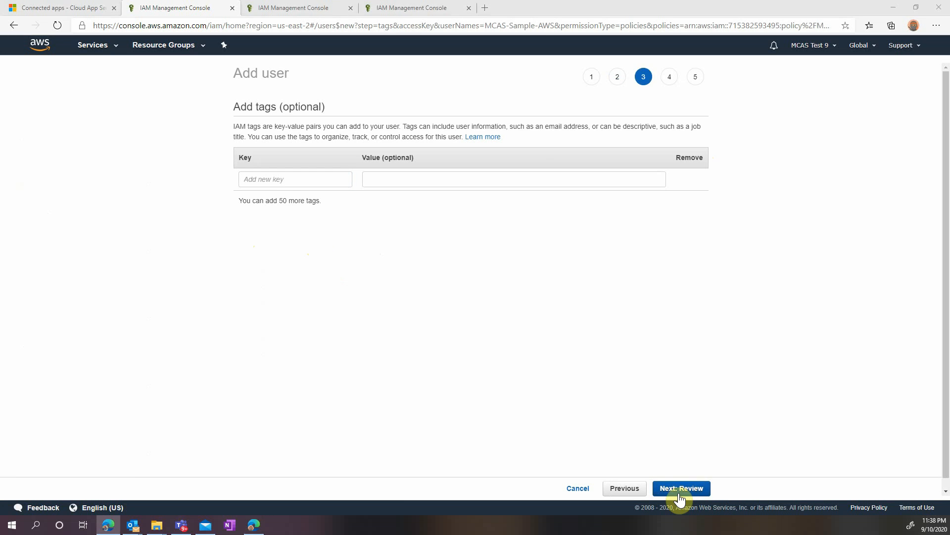
pyautogui.click(681, 488)
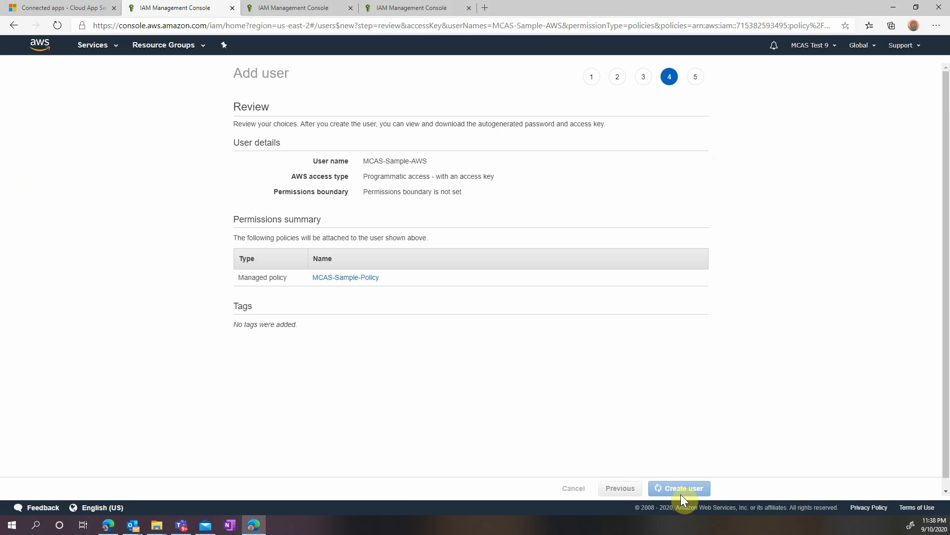
pyautogui.click(678, 488)
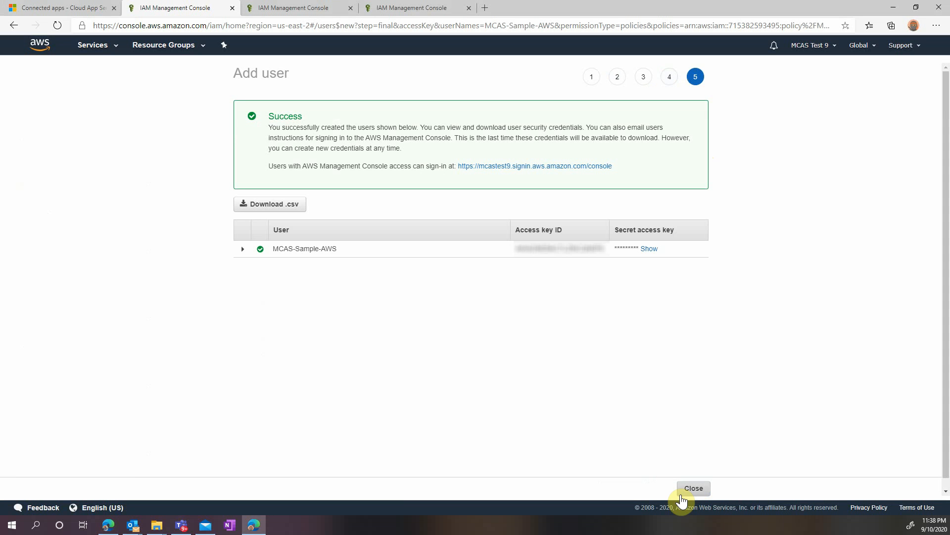
pyautogui.moveTo(273, 208)
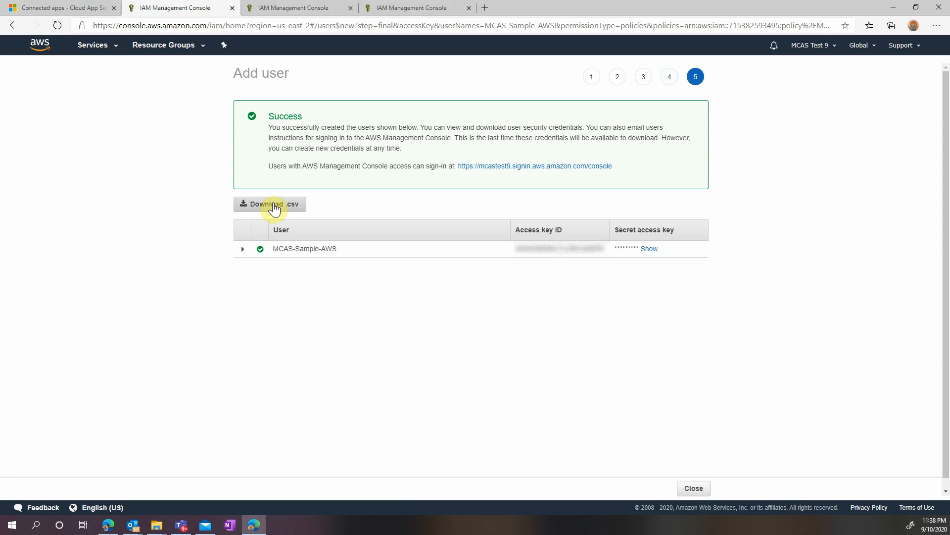
pyautogui.click(269, 204)
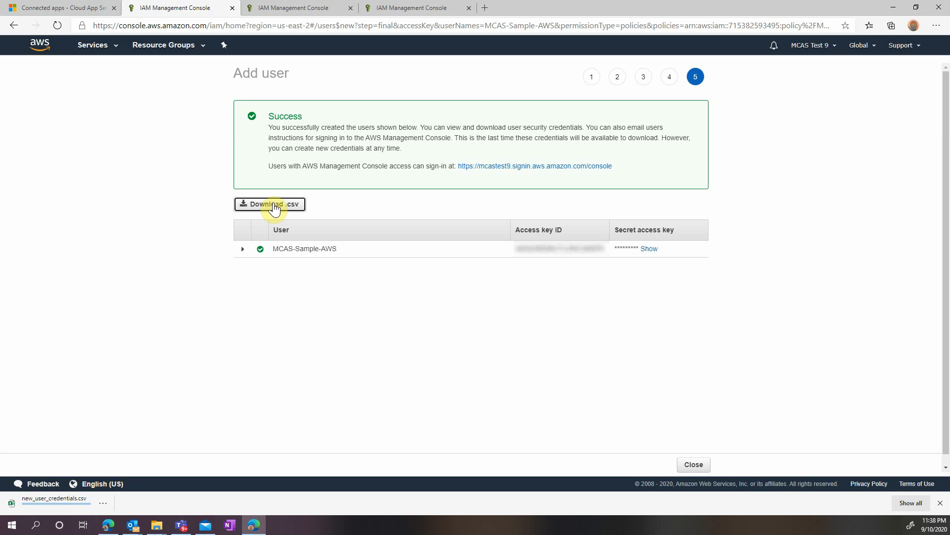
# Step: Check trail logging on the CloudTrail dashboard, then return to Cloud App Security
pyautogui.click(270, 203)
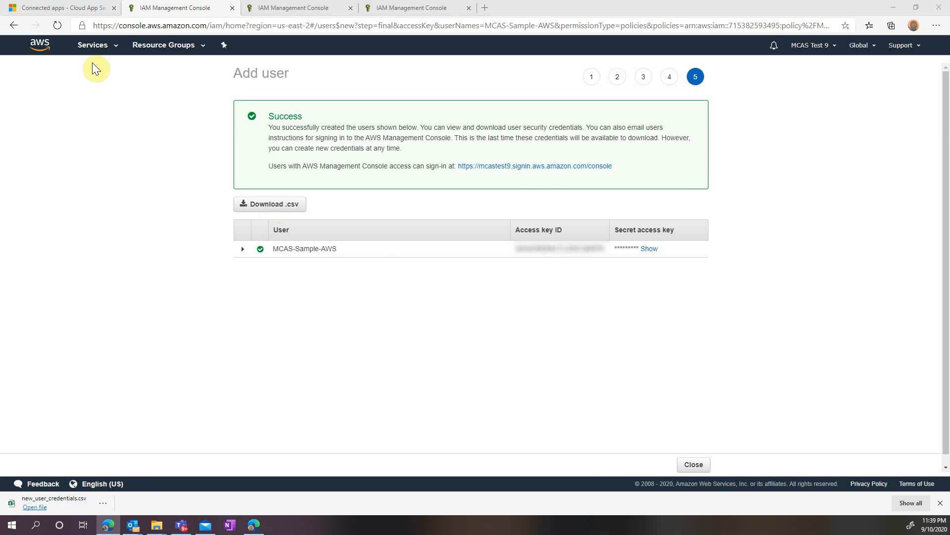
pyautogui.click(93, 45)
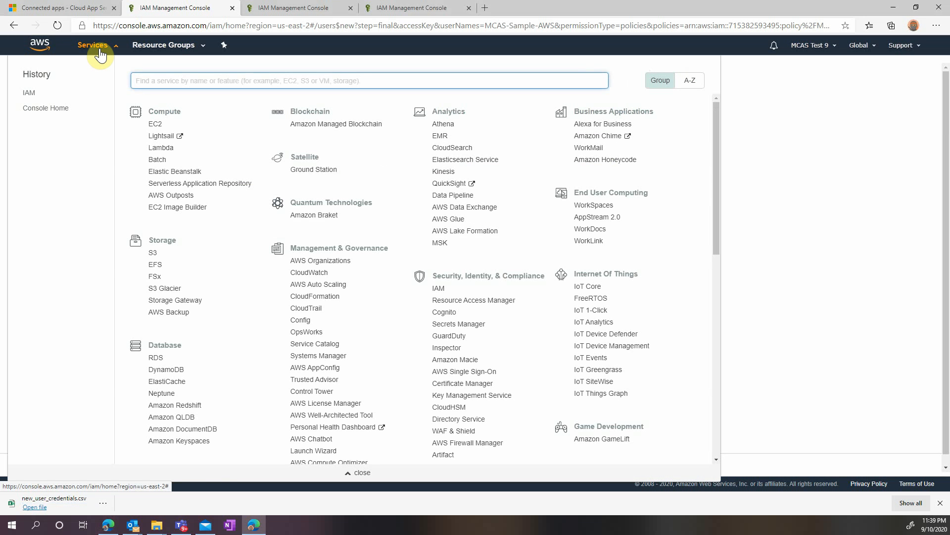
pyautogui.moveTo(331, 314)
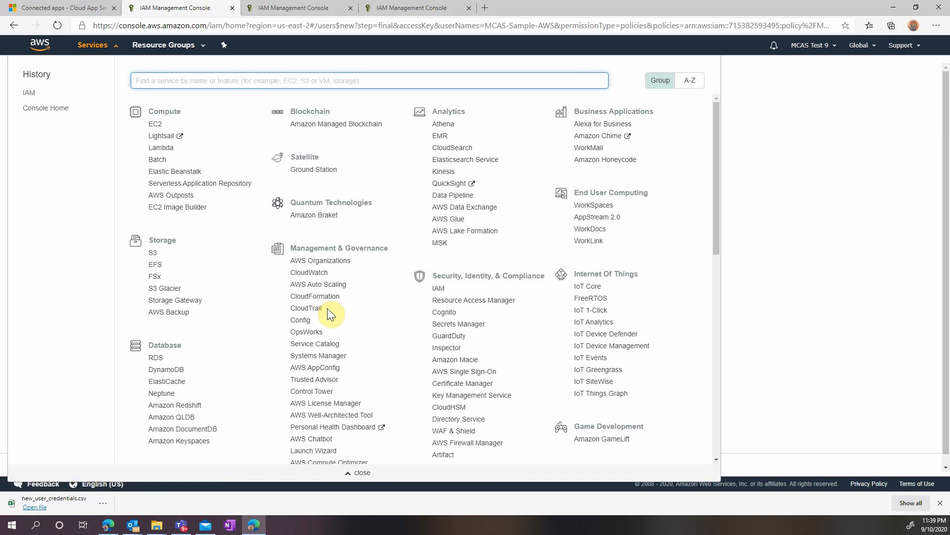
pyautogui.click(306, 308)
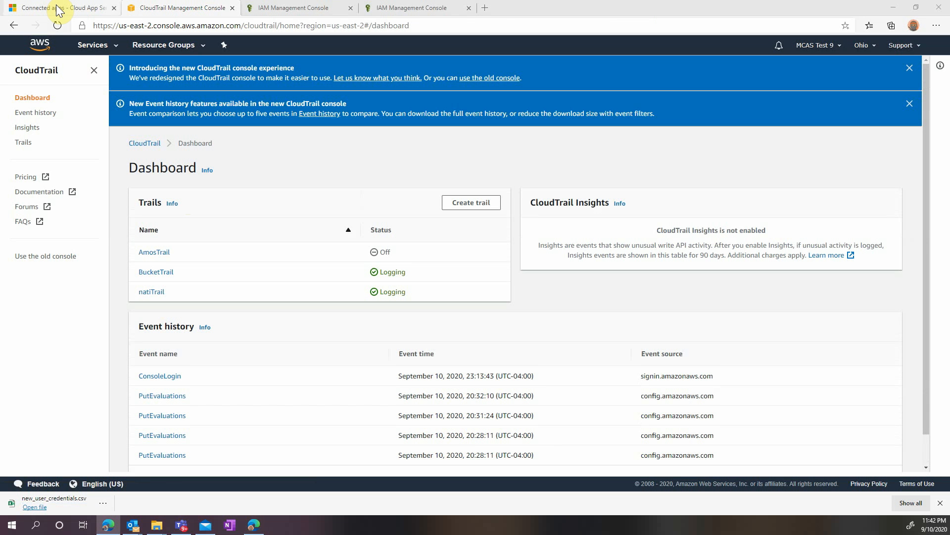
pyautogui.click(60, 8)
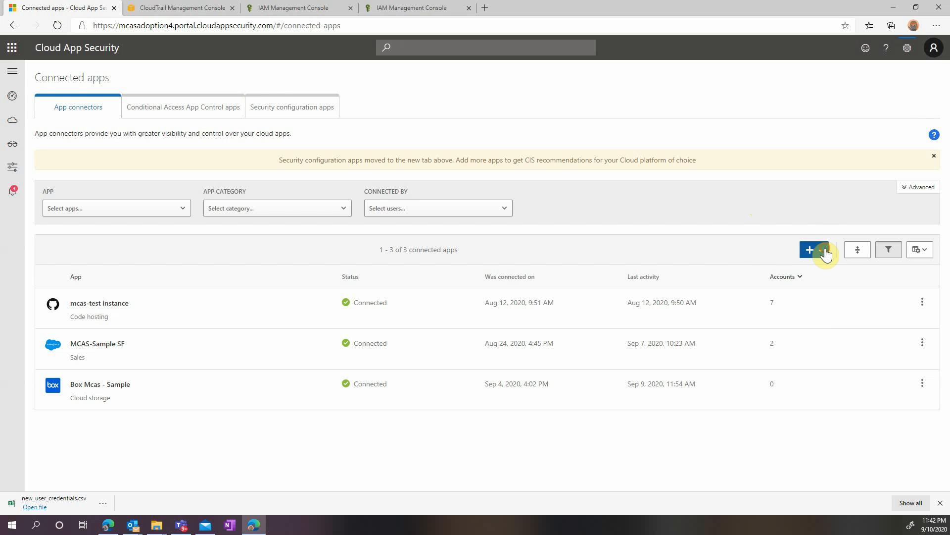
# Step: Add an Amazon Web Services app connector named MCAS-AWS-Sample and continue to credentials
pyautogui.click(810, 249)
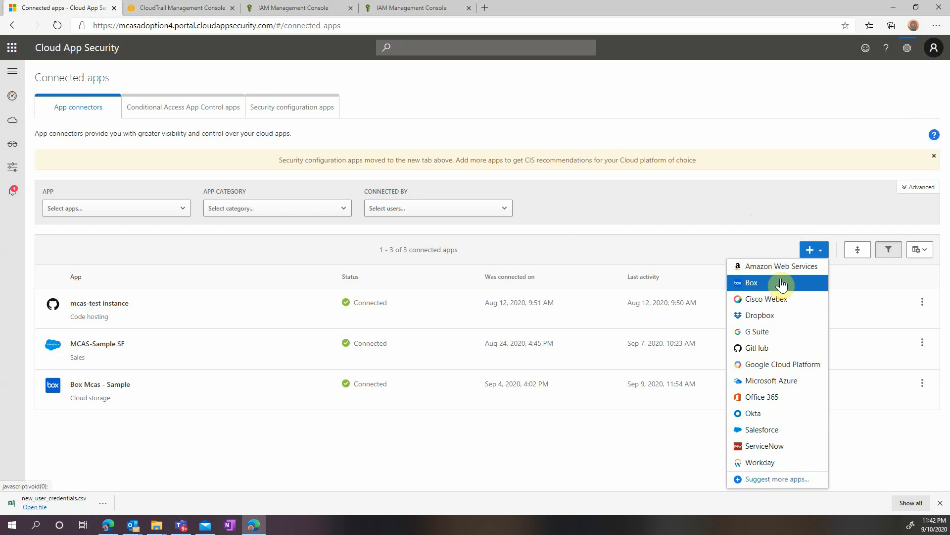
pyautogui.click(783, 265)
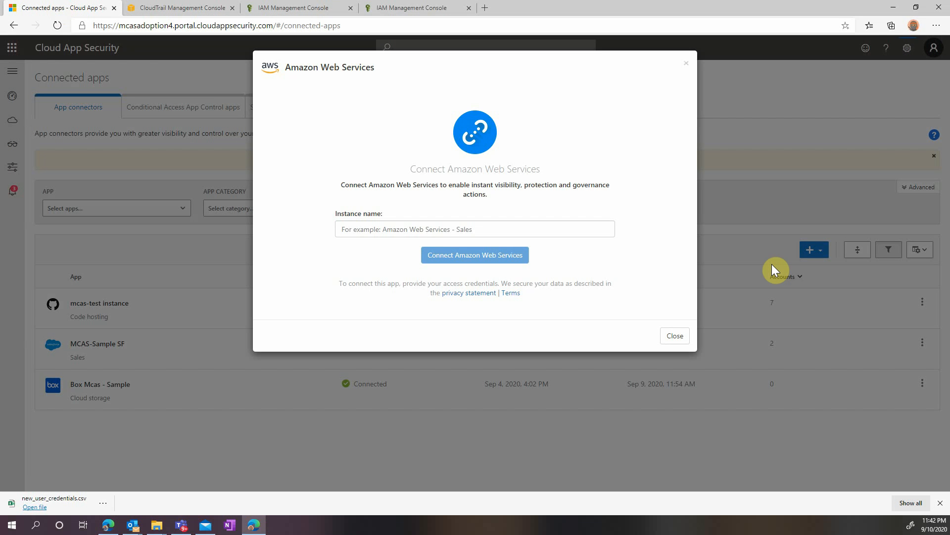
pyautogui.click(474, 229)
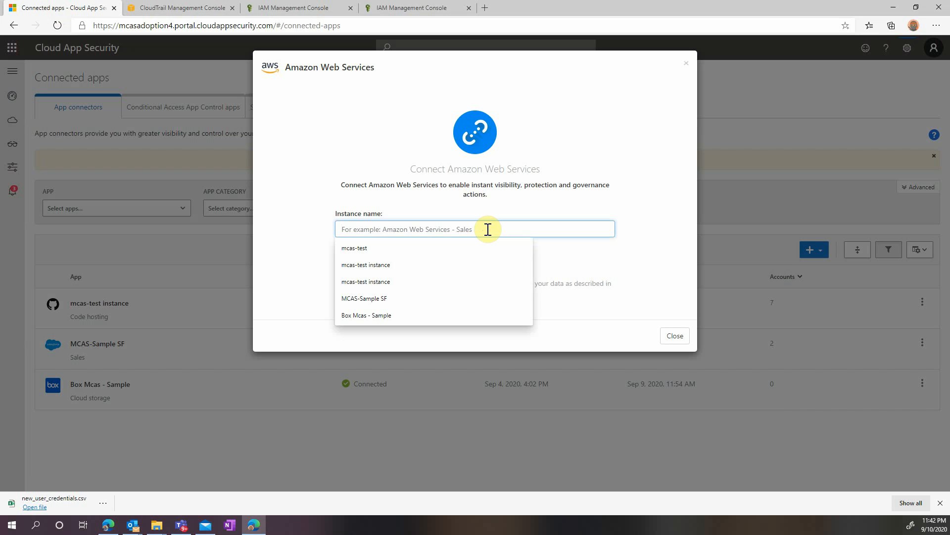
pyautogui.write('MCAS-AWS-Sample')
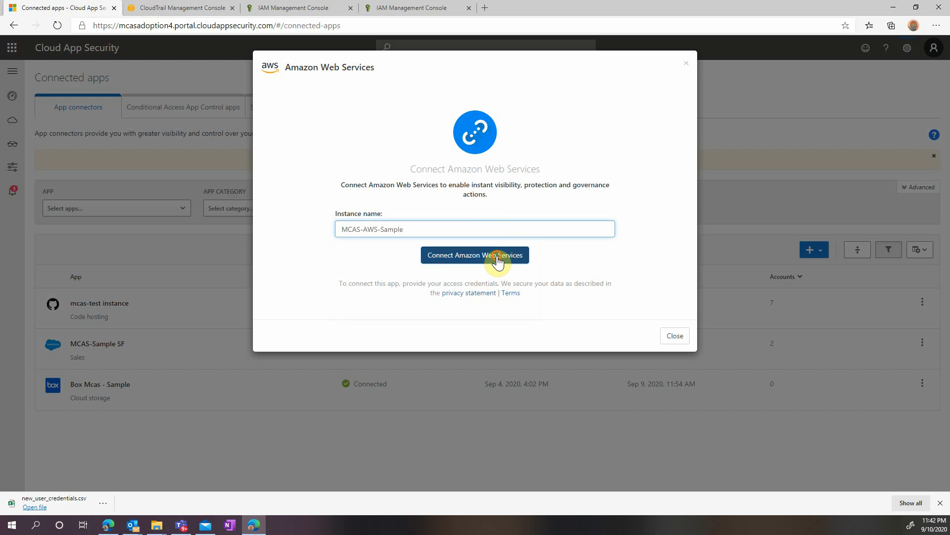
pyautogui.click(475, 254)
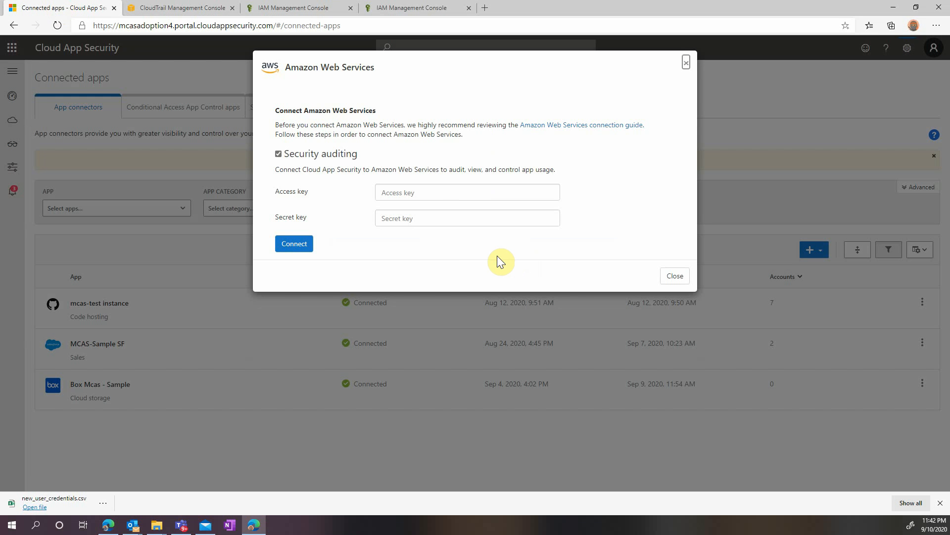
pyautogui.moveTo(77, 503)
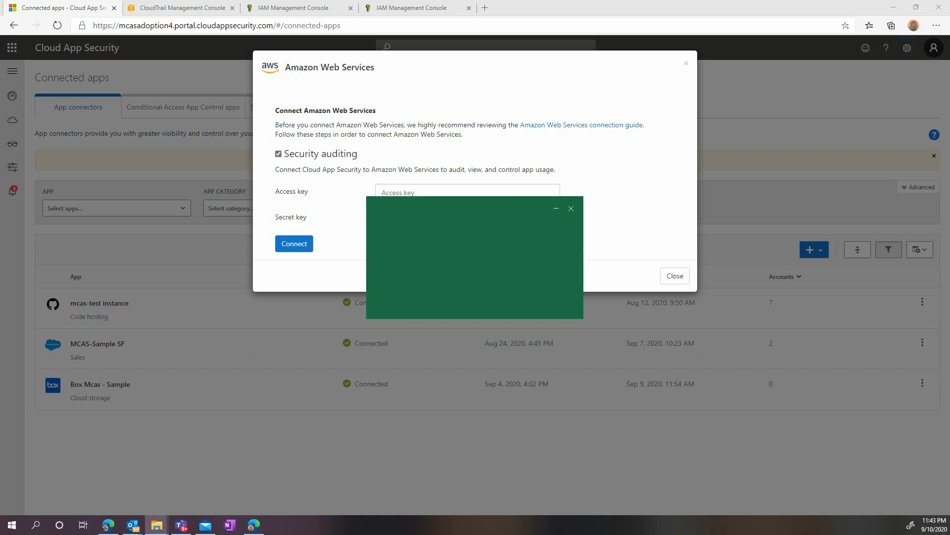
# Step: Copy the access key ID and secret access key from new_user_credentials.csv into the connector form
pyautogui.click(277, 524)
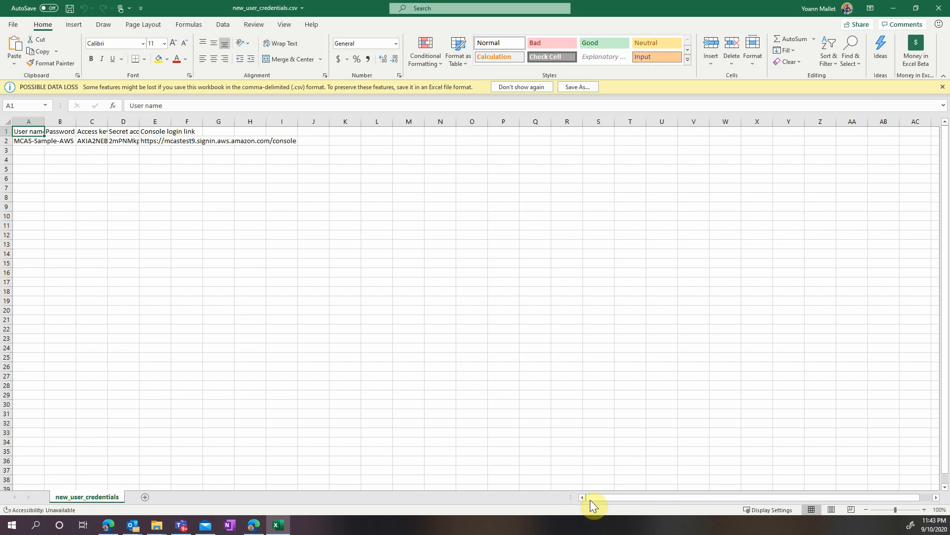
pyautogui.click(60, 140)
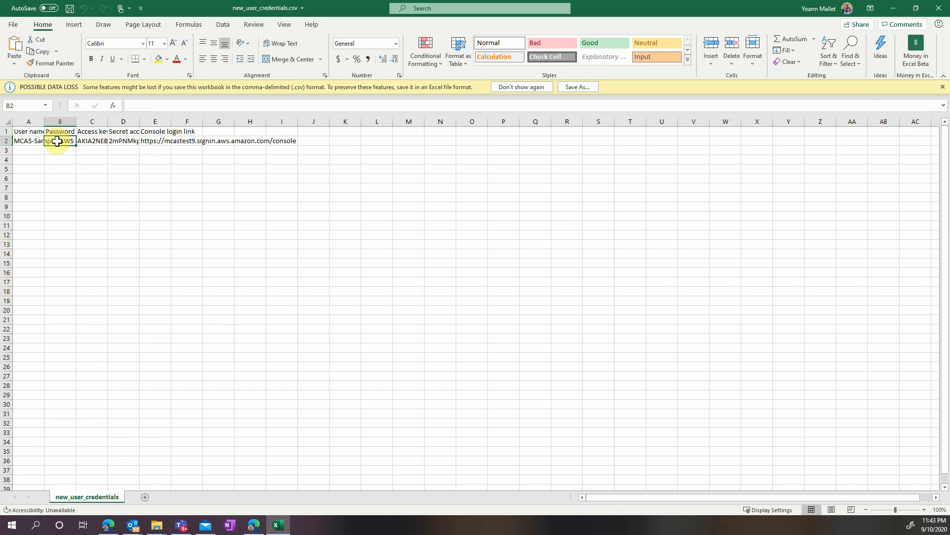
pyautogui.click(92, 141)
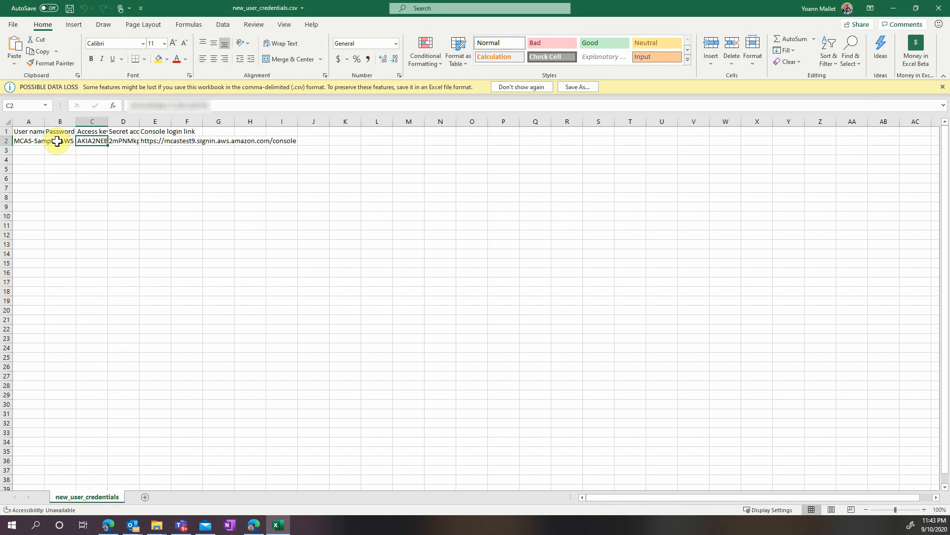
pyautogui.press('ctrl+c')
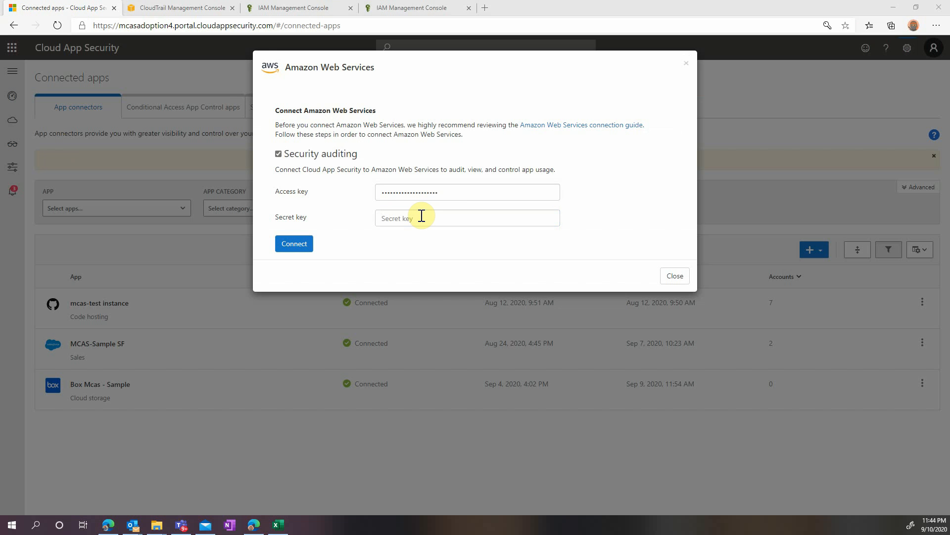
pyautogui.click(277, 524)
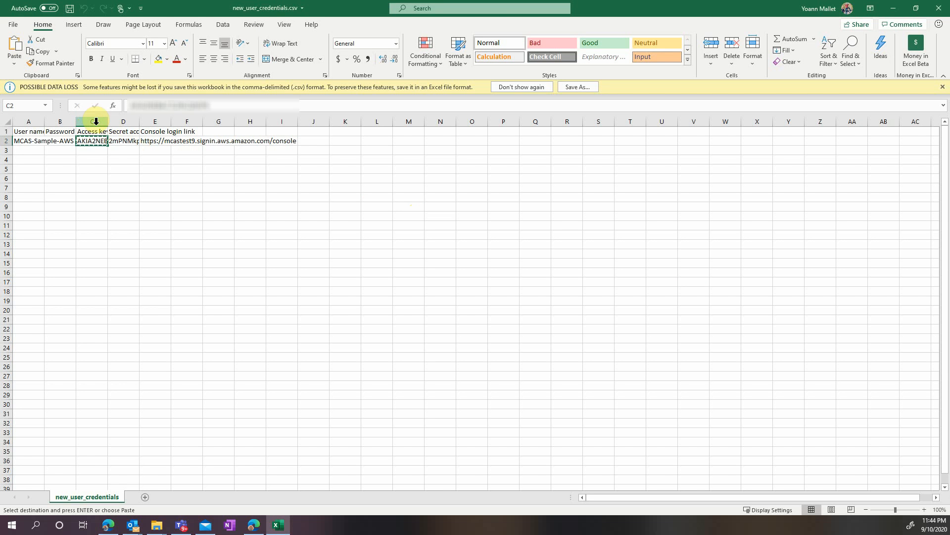
pyautogui.click(124, 141)
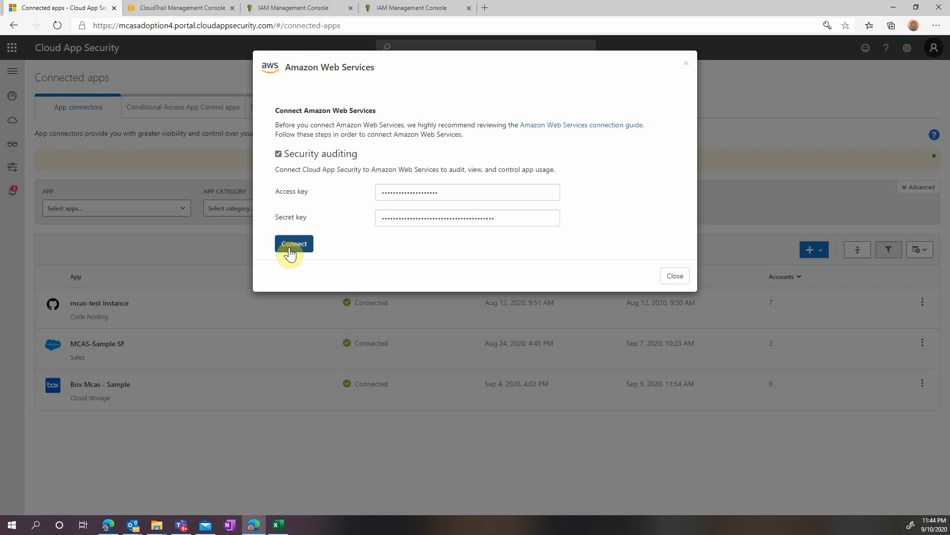
# Step: Submit the keys to connect Amazon Web Services and start scanning
pyautogui.click(294, 243)
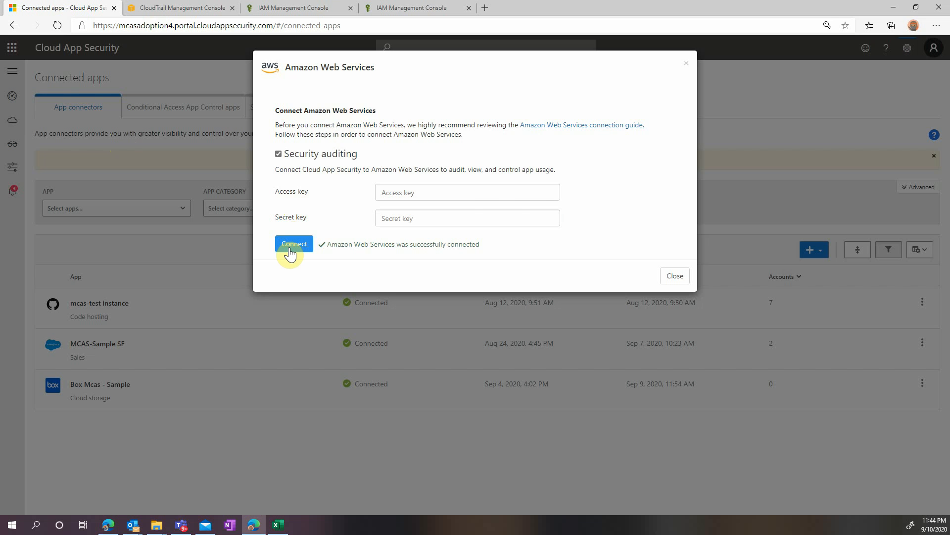
pyautogui.click(294, 246)
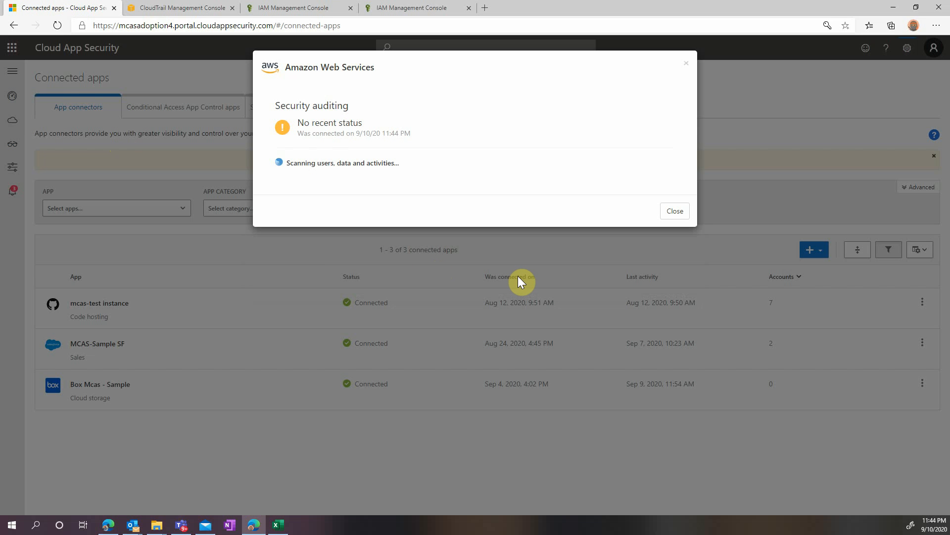